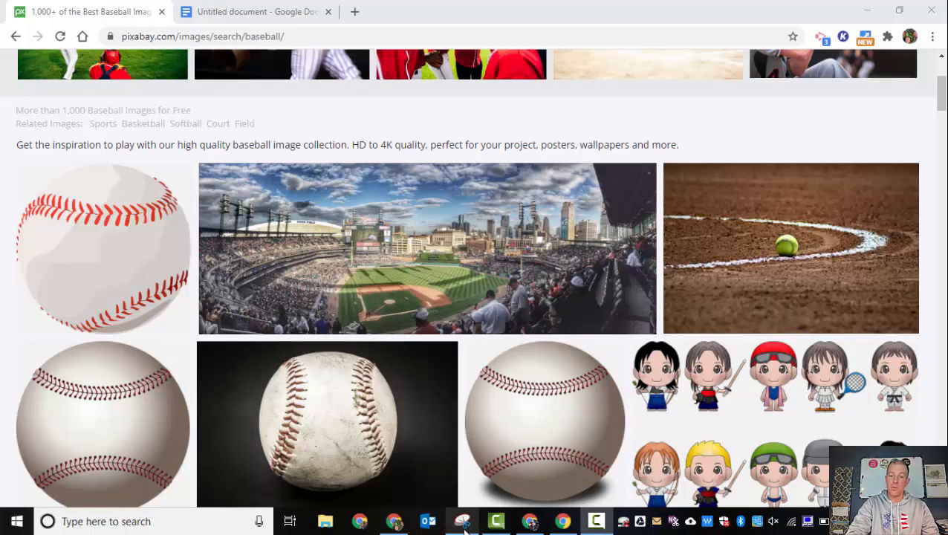
Step: Switch from the Pixabay baseball results to the 'Untitled document' Google Docs tab
left_click(462, 520)
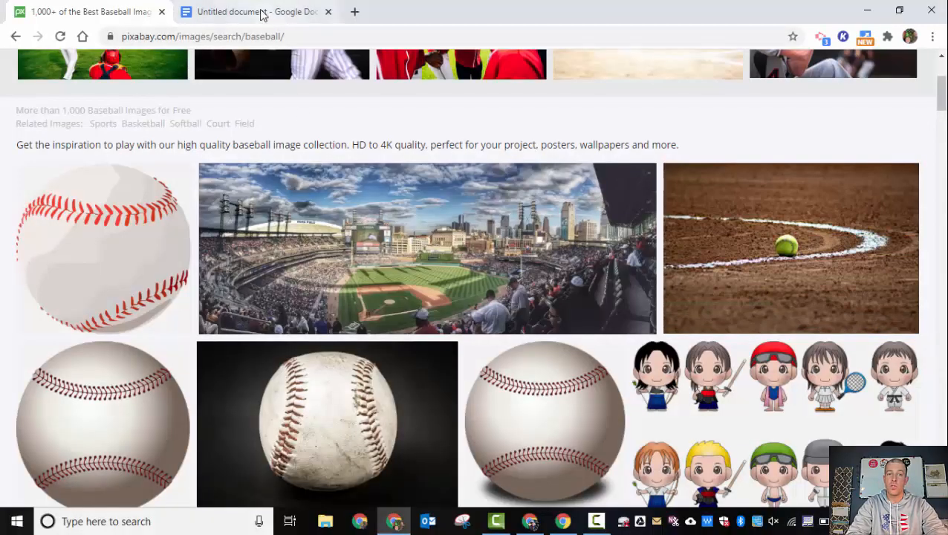
left_click(252, 12)
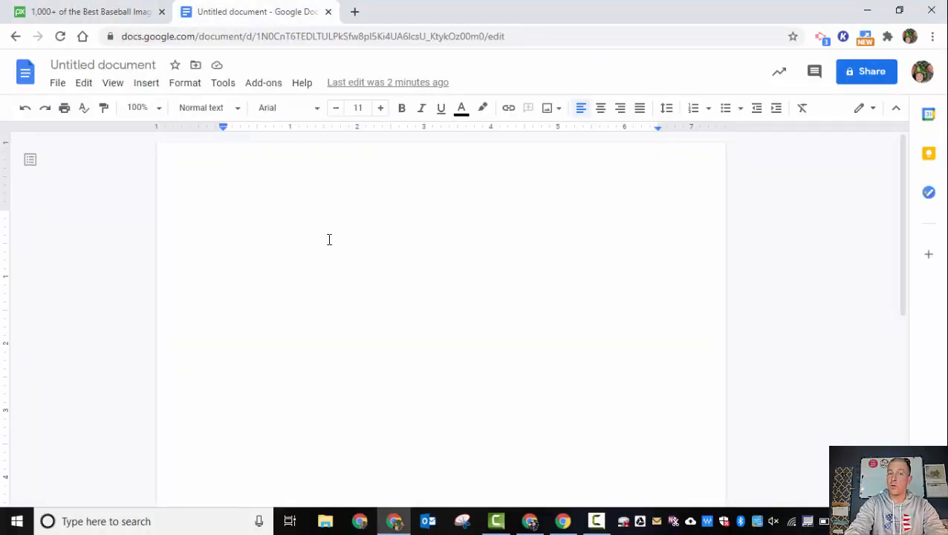